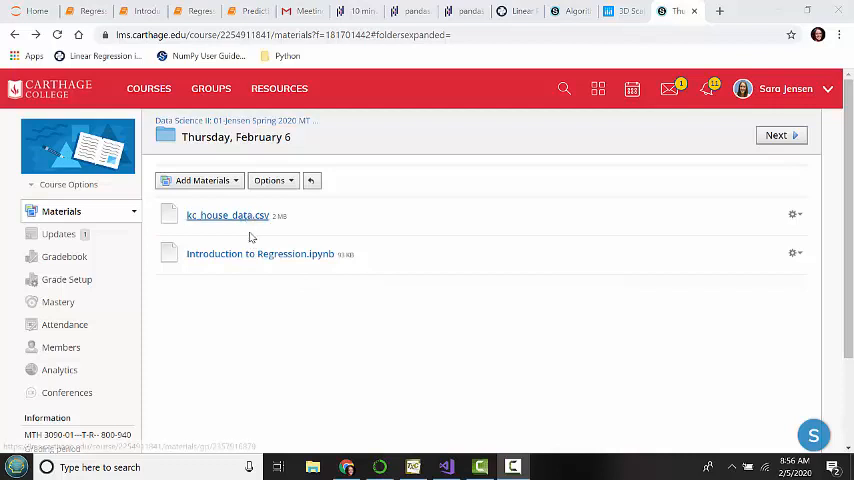
mouse_move(250, 314)
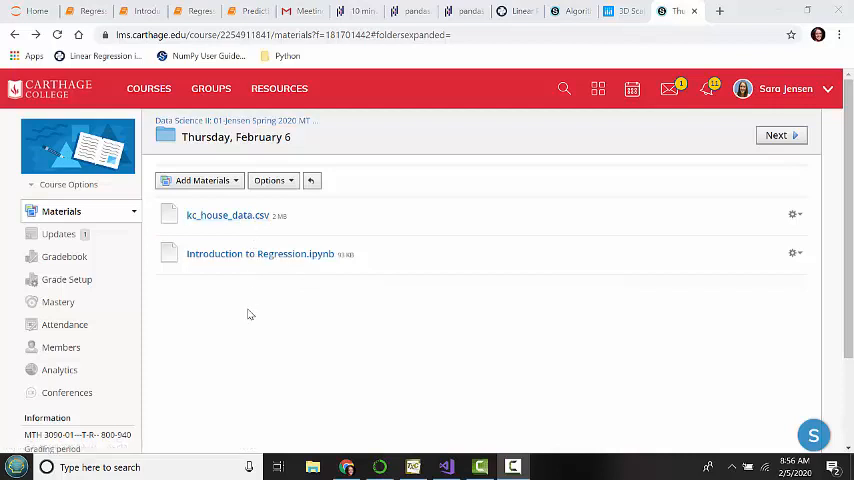
mouse_move(250, 258)
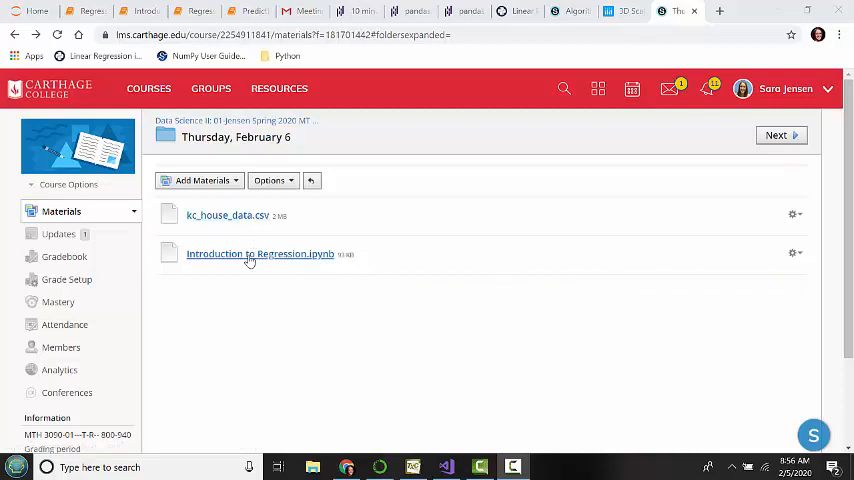
Step: Download the Introduction to Regression.ipynb file from its Schoology material page
click(260, 252)
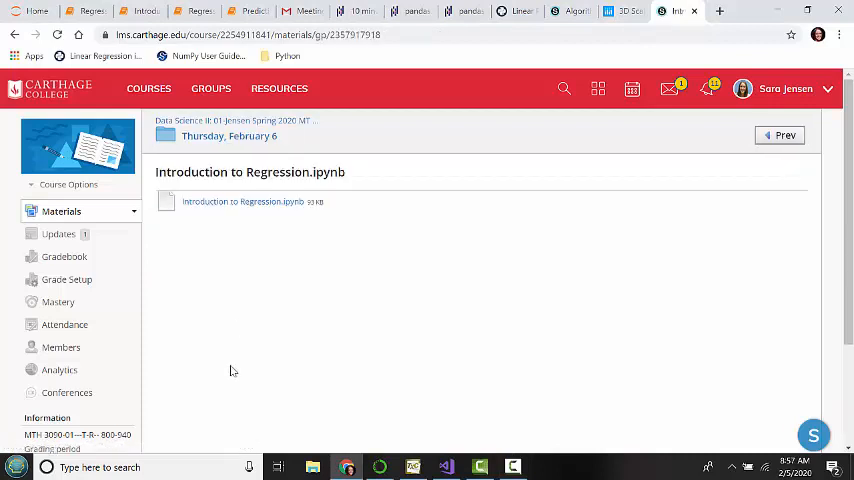
click(242, 200)
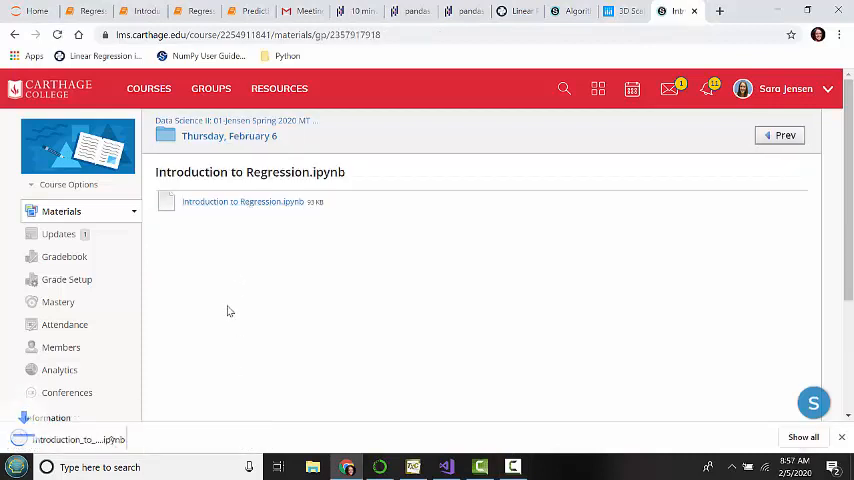
mouse_move(252, 246)
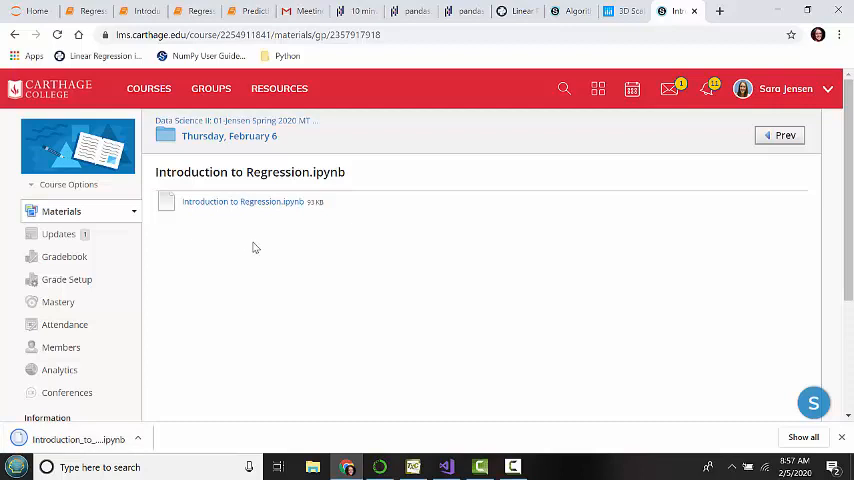
mouse_move(262, 214)
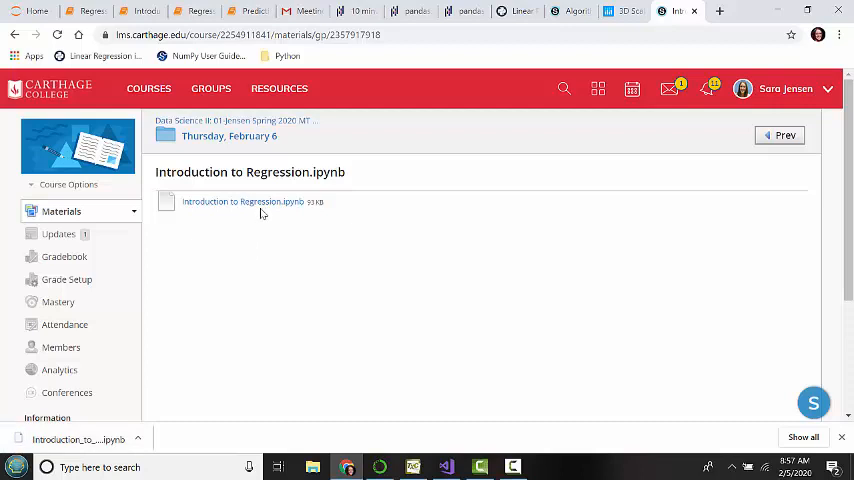
mouse_move(242, 200)
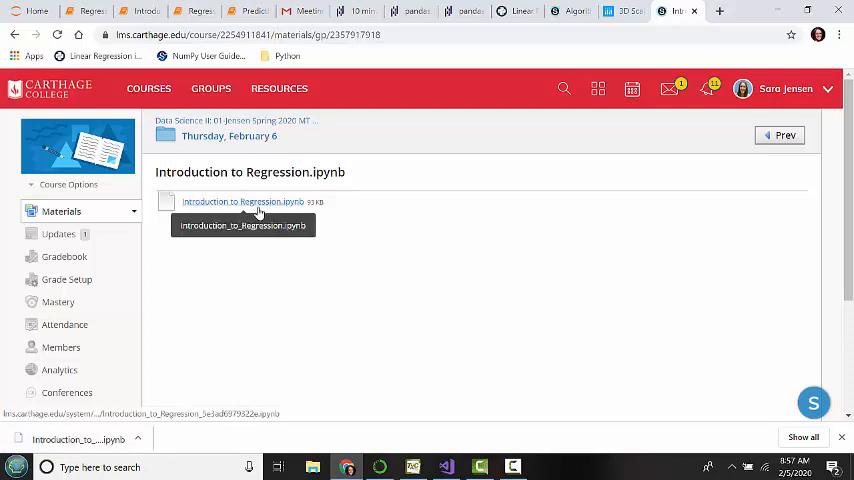
mouse_move(24, 40)
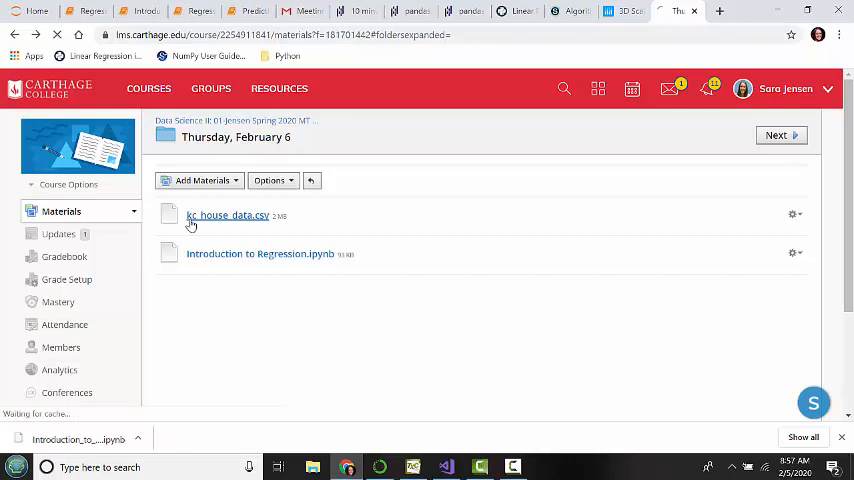
Step: Download kc_house_data.csv from its preview and dismiss the 'How do you want to open this file?' prompt
click(228, 216)
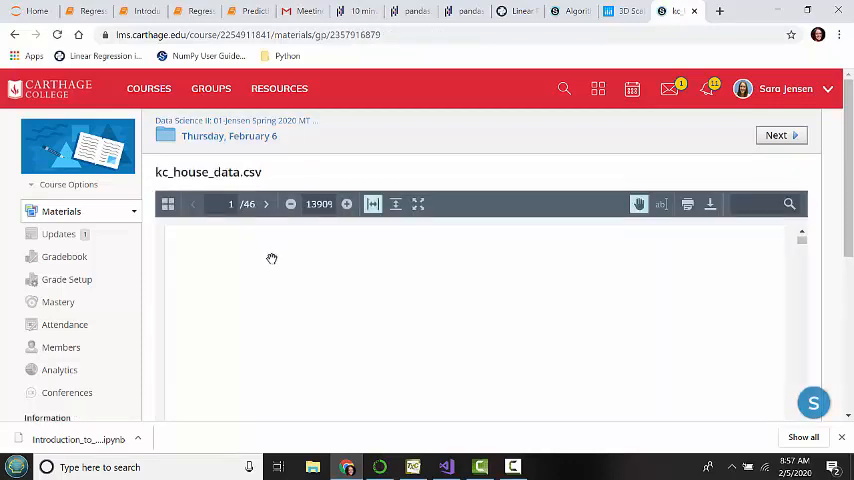
scroll(down, 3)
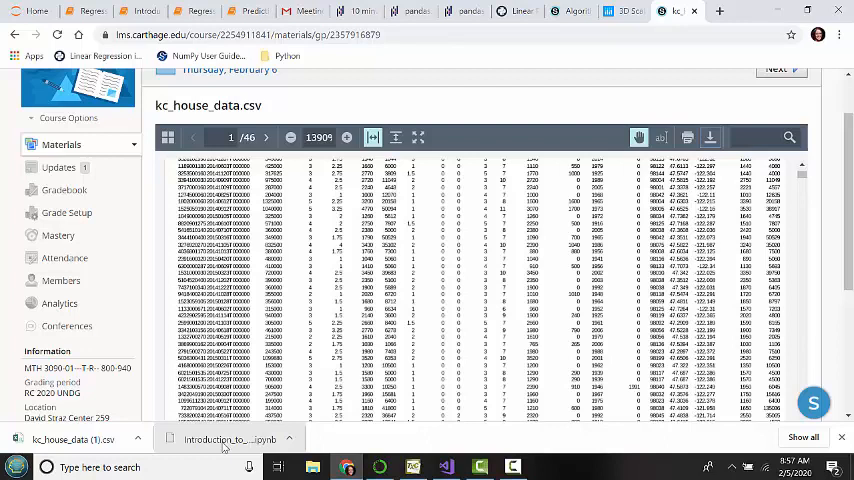
click(224, 440)
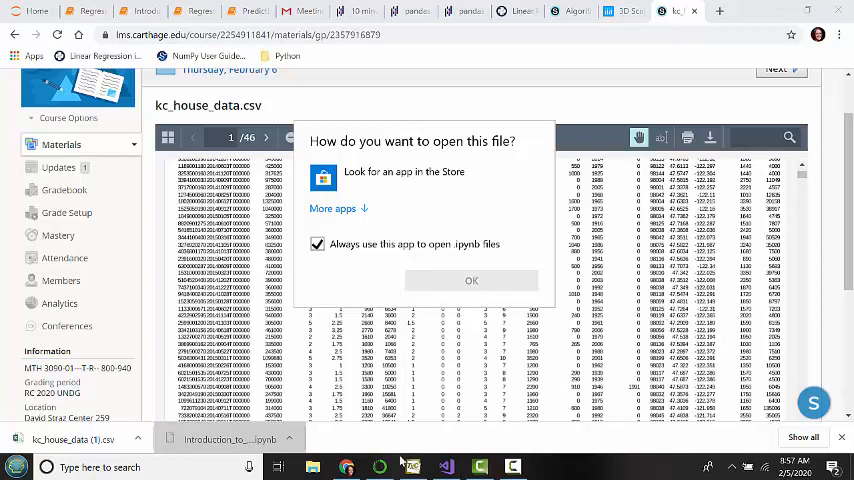
click(470, 280)
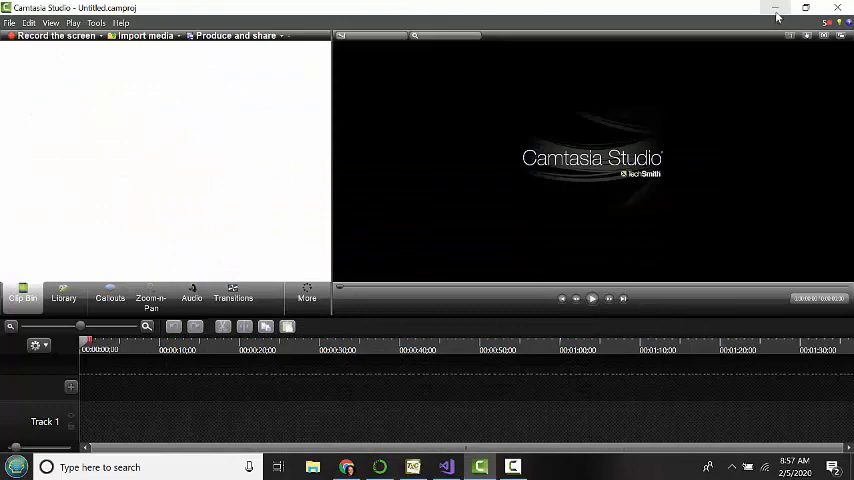
Step: Start a Jupyter Notebook server by running 'jupyter notebook' in Anaconda PowerShell Prompt
click(776, 18)
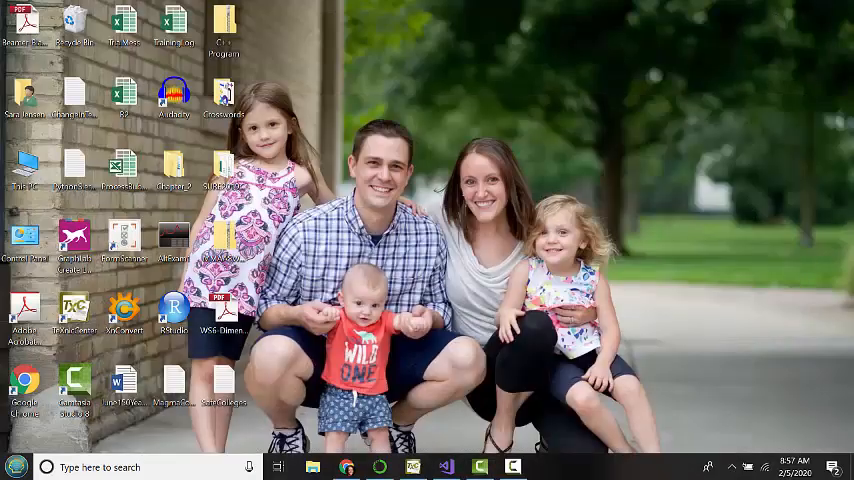
click(16, 468)
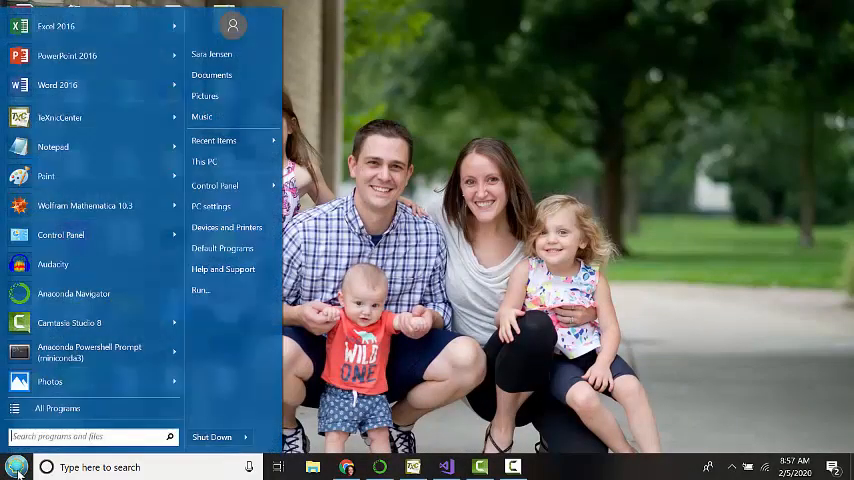
mouse_move(90, 352)
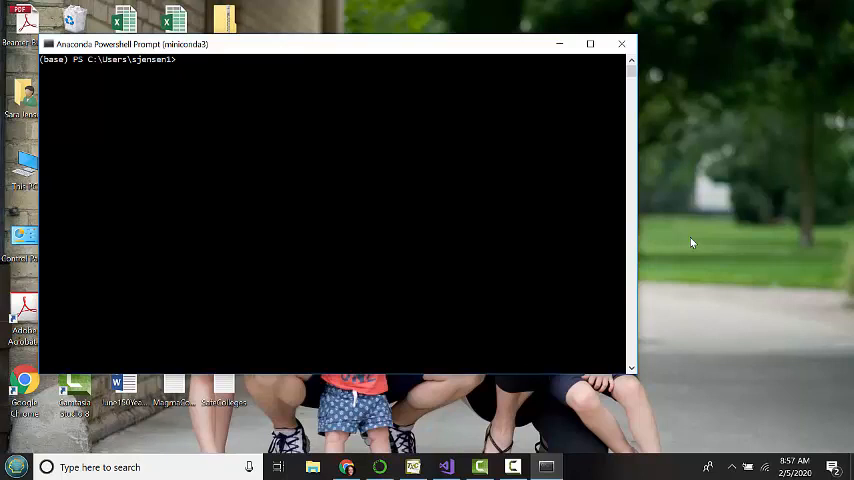
text(jupy)
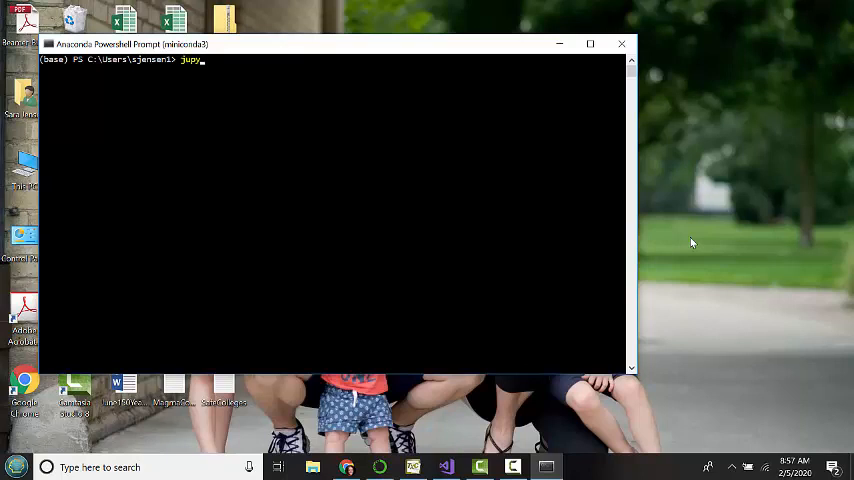
text(ter notebook)
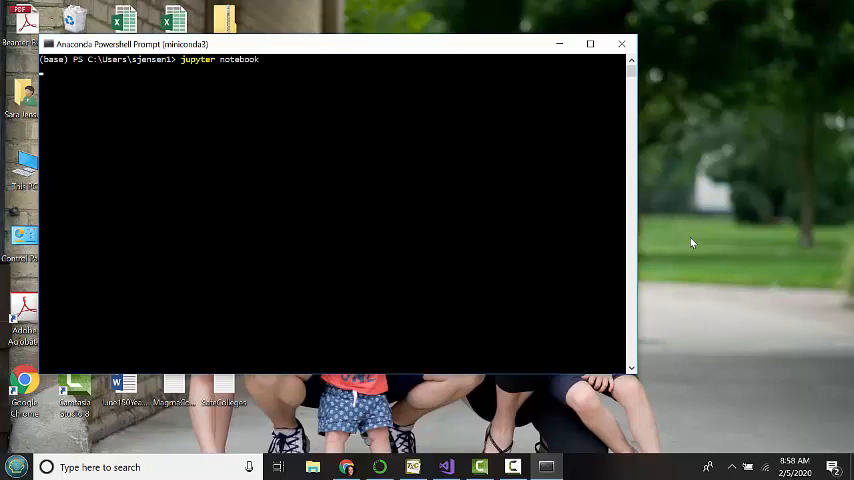
key(Return)
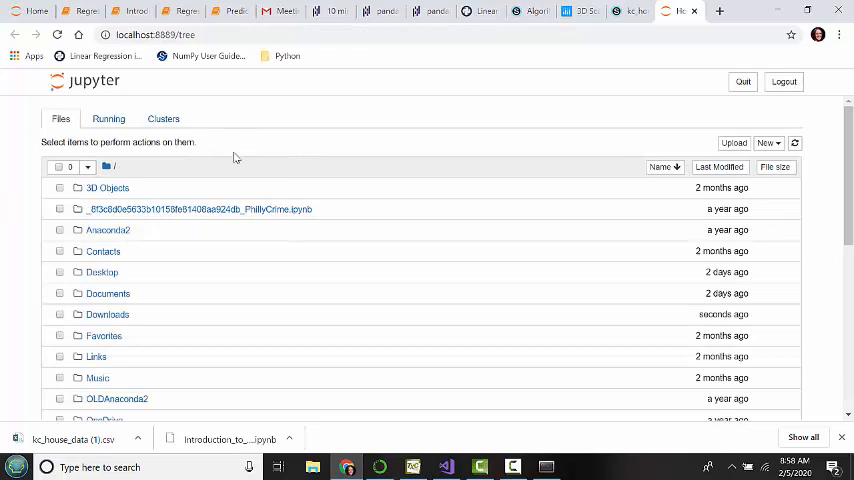
mouse_move(376, 132)
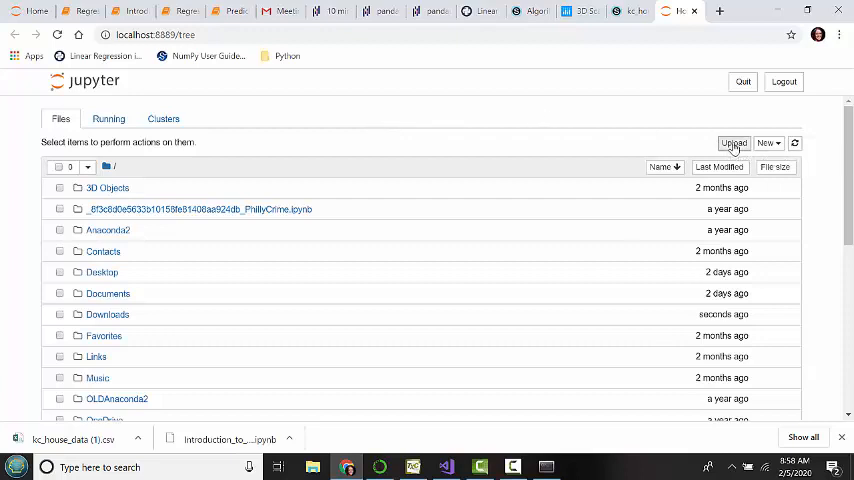
Step: Select kc_house_data (1).csv from Downloads in Jupyter's upload dialog
click(732, 142)
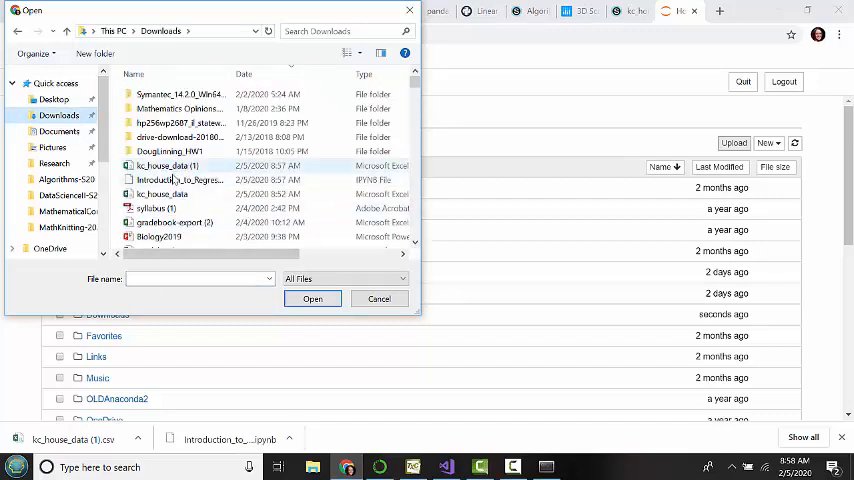
click(162, 164)
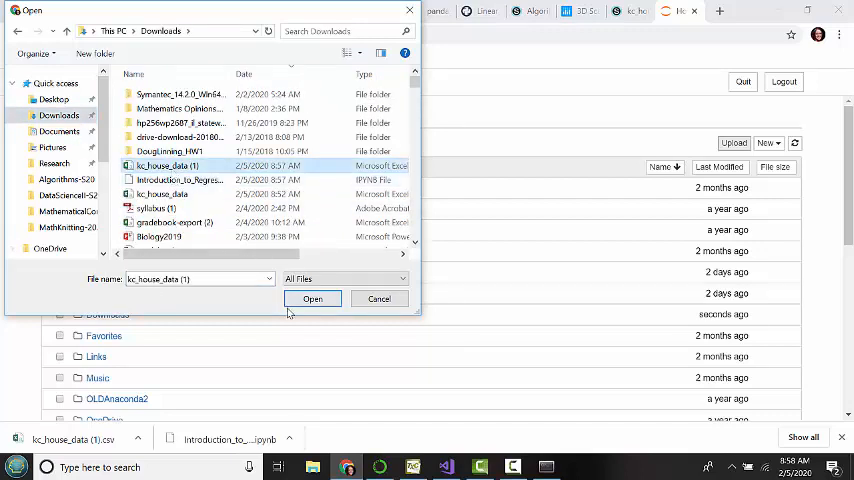
click(312, 298)
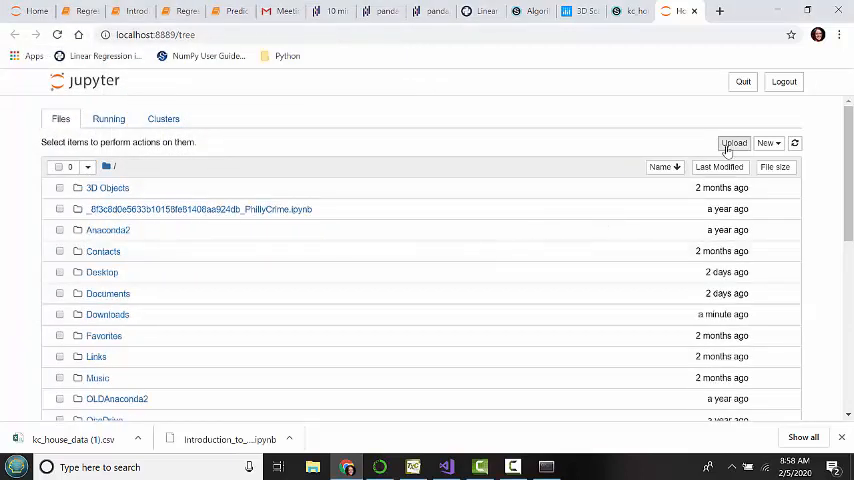
Step: Select Introduction_to_Regression.ipynb in Jupyter's upload dialog by filtering with 'intr'
click(732, 142)
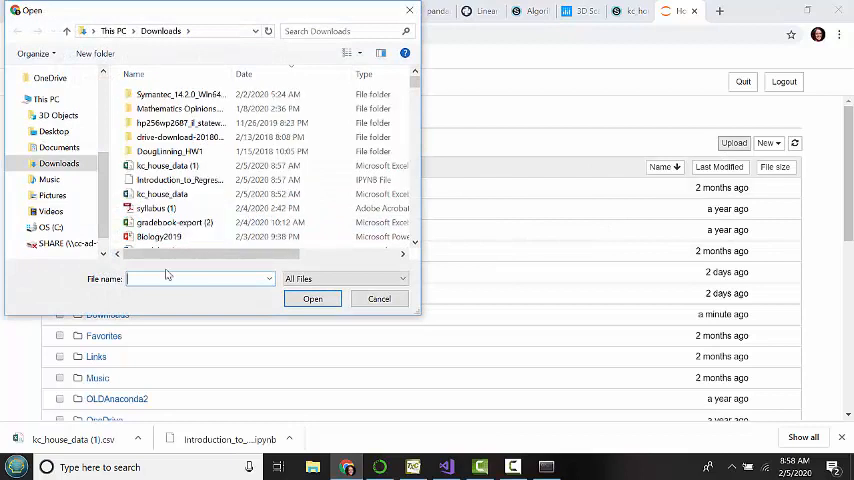
text(intr)
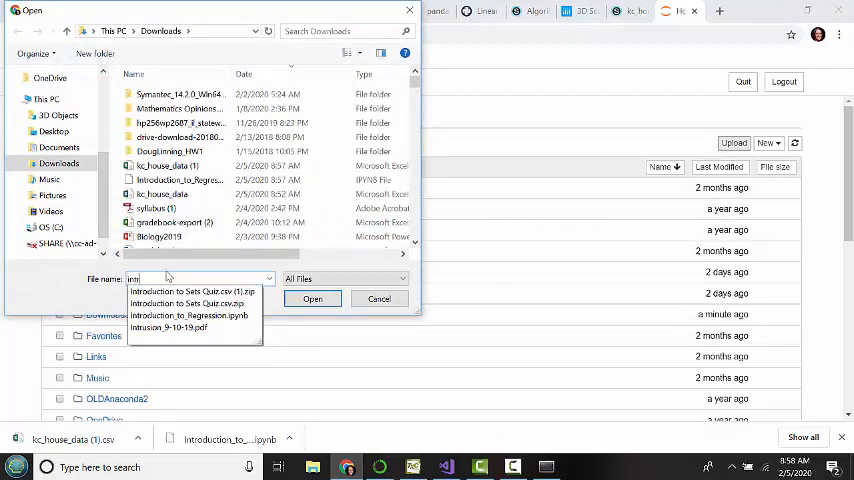
mouse_move(188, 316)
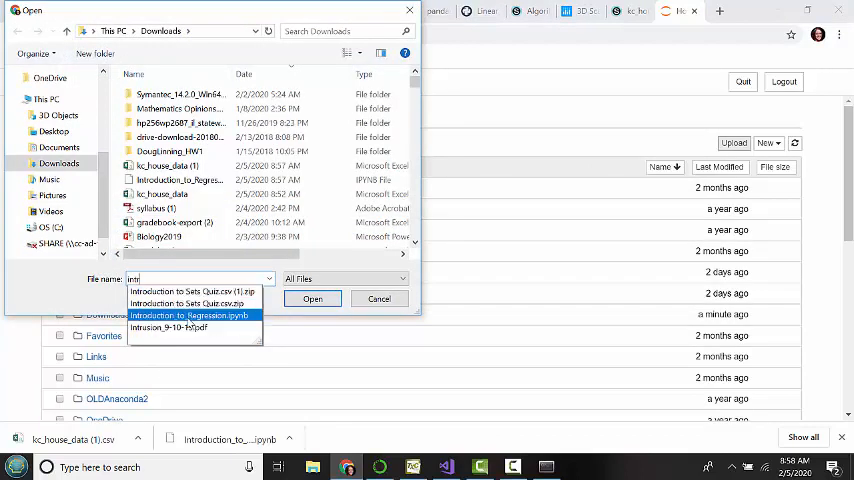
click(188, 316)
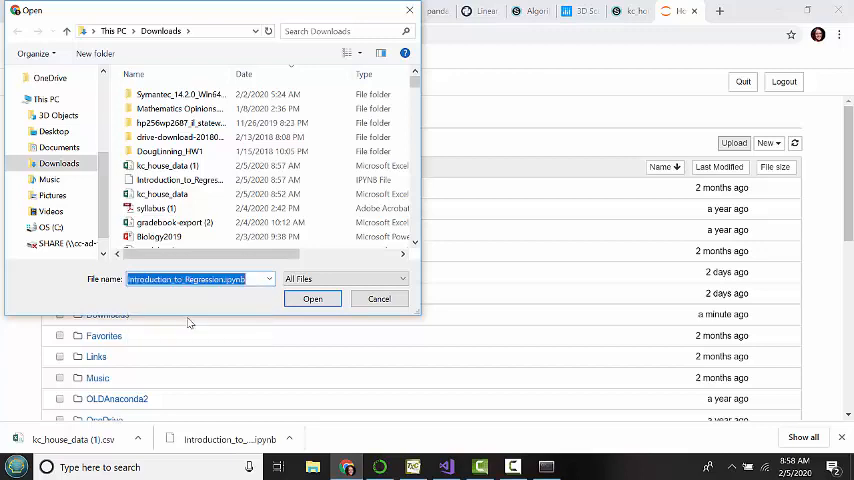
click(312, 298)
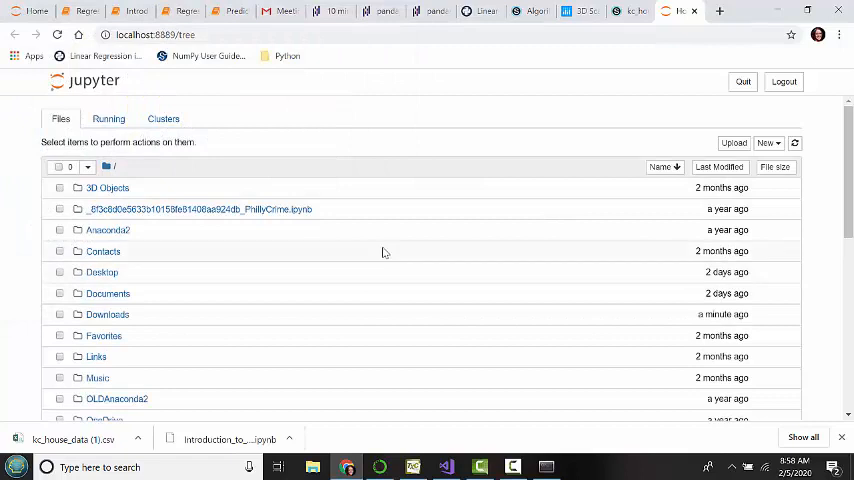
Step: Open Introduction_to_Regression.ipynb from the Jupyter home file list
scroll(down, 3)
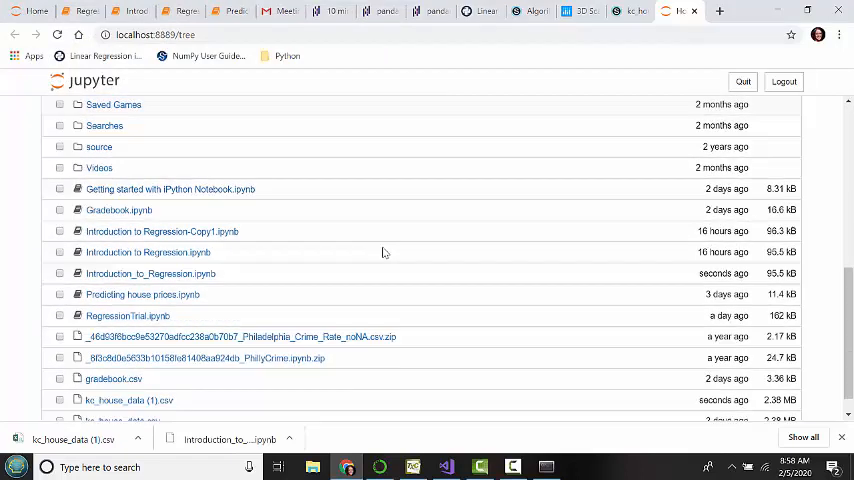
mouse_move(160, 232)
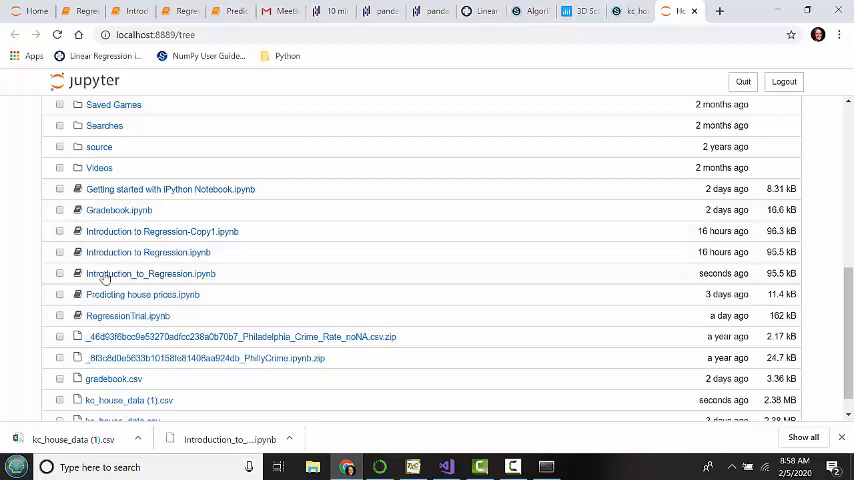
mouse_move(150, 272)
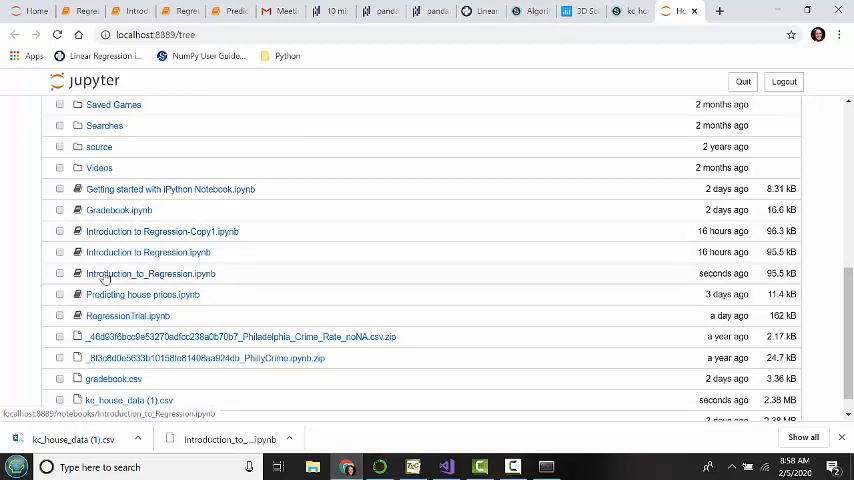
click(148, 272)
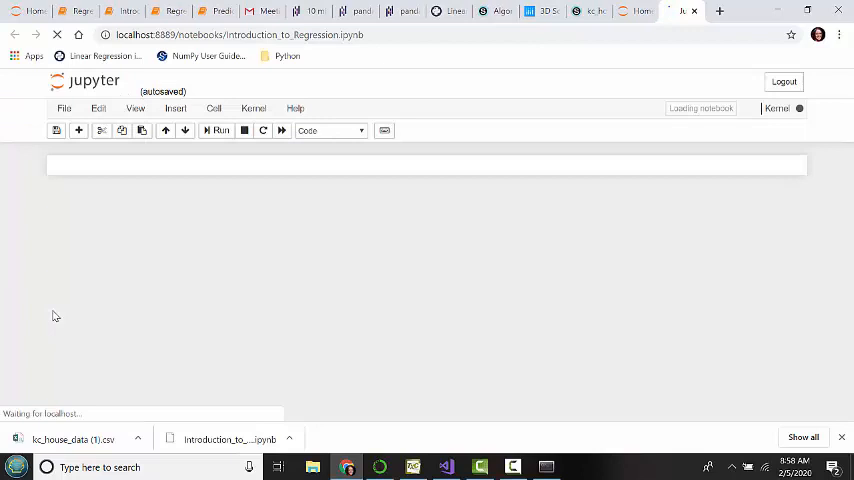